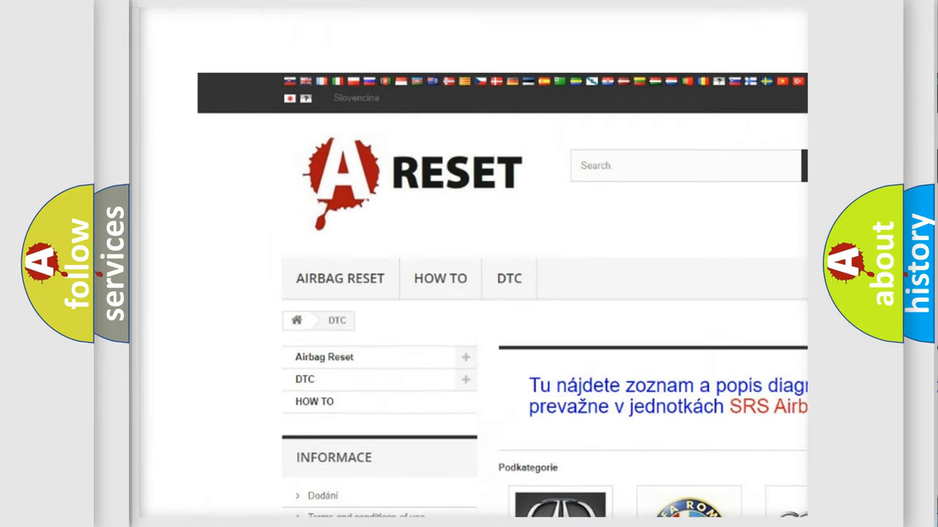
Step: Open the Jeep DTC page from its logo and skim the trouble-code list back to the top
scroll(down, 3)
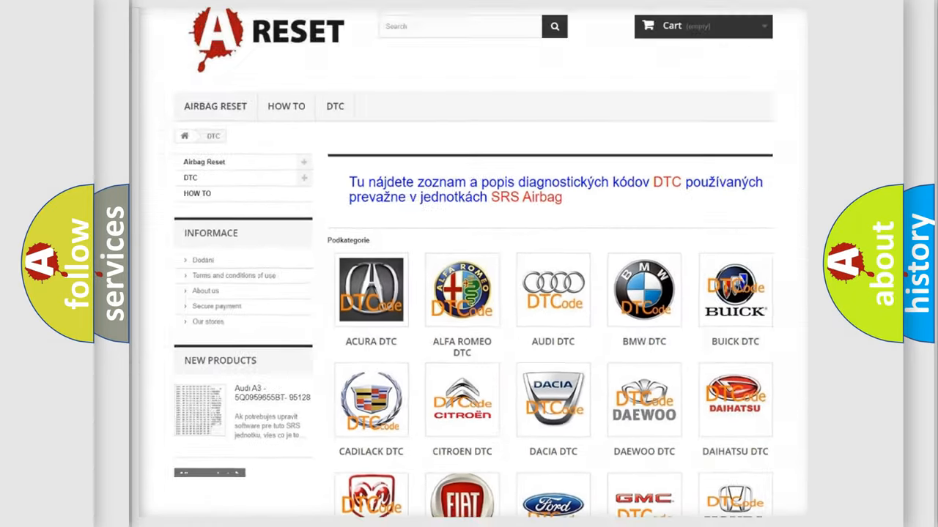
scroll(down, 3)
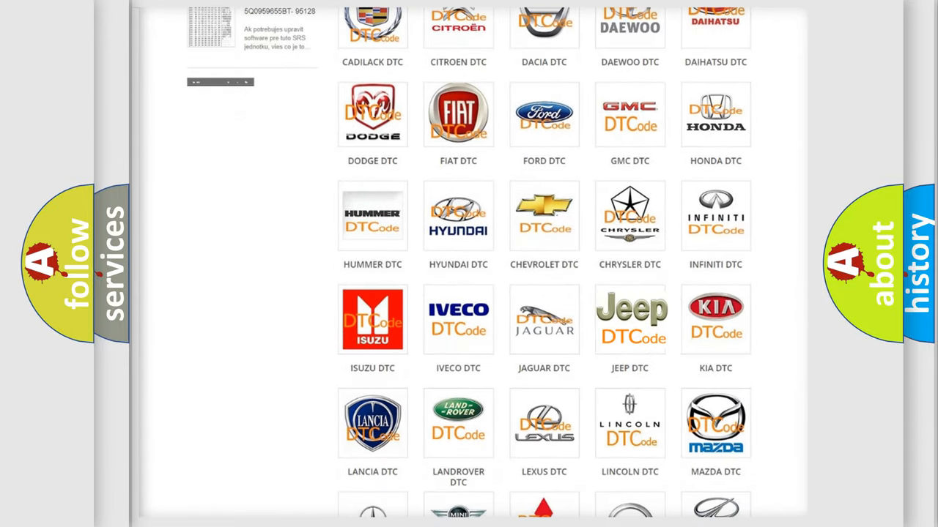
click(630, 320)
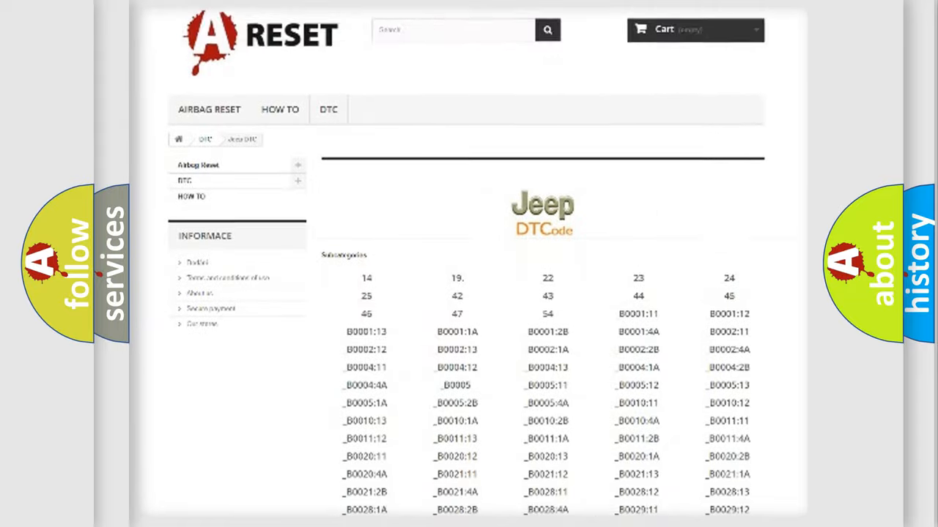
scroll(down, 3)
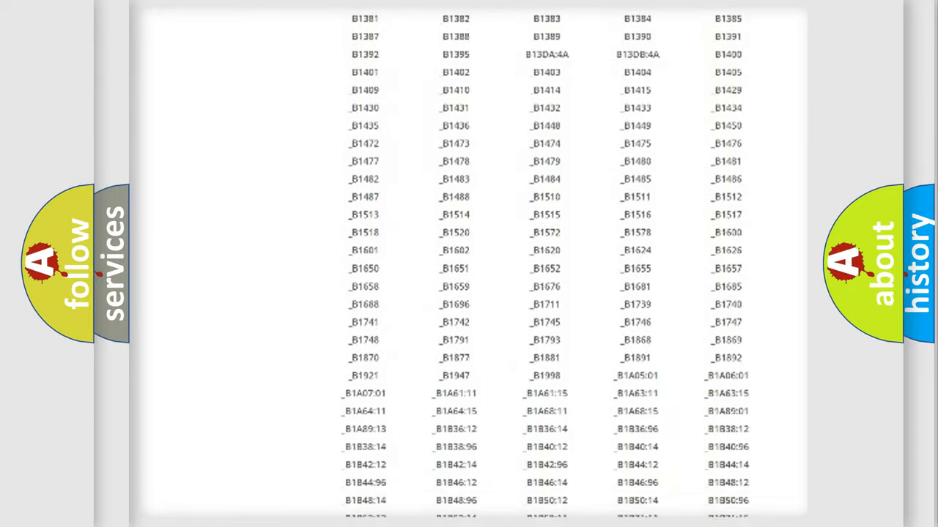
scroll(up, 3)
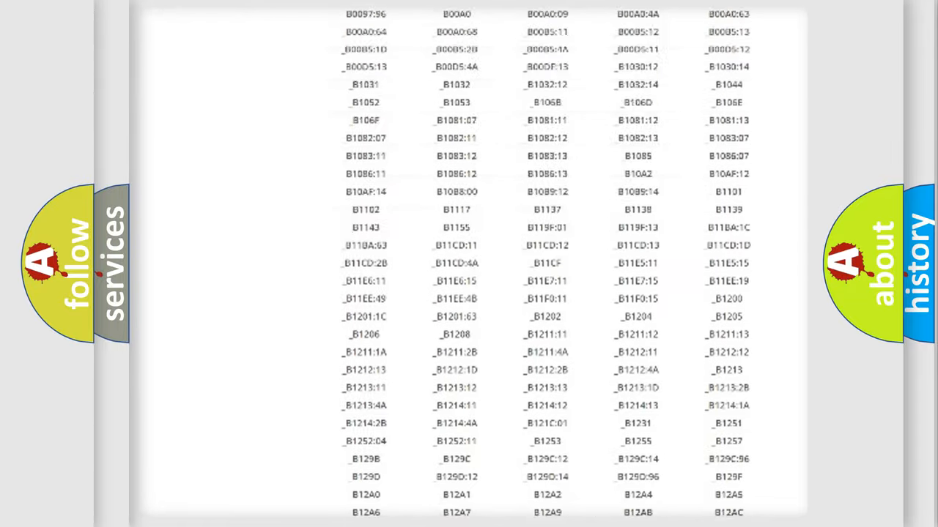
scroll(up, 3)
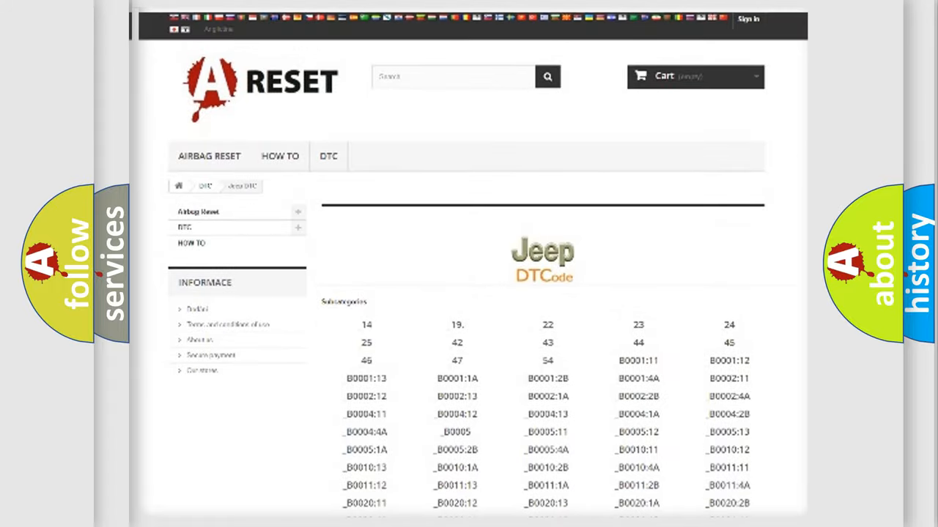